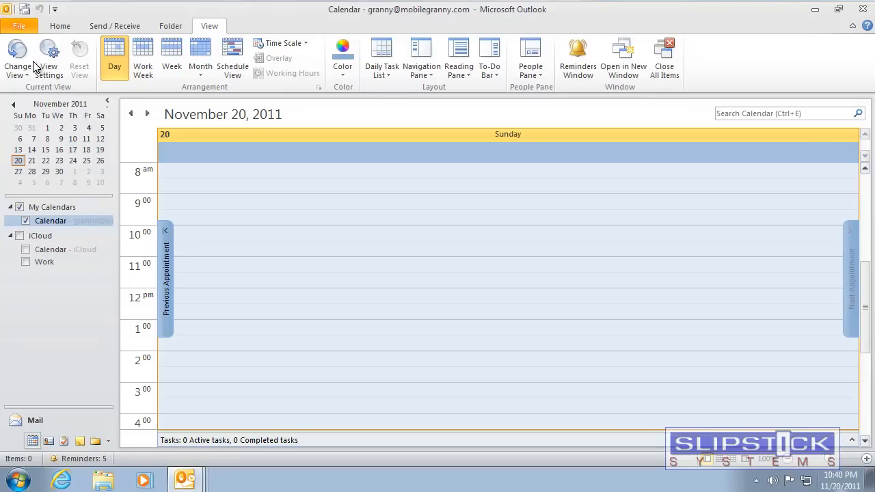
Enable the Developer tab in Outlook Options > Customize Ribbon, then return to Home.
{"action": "left_click", "coordinate": [19, 25]}
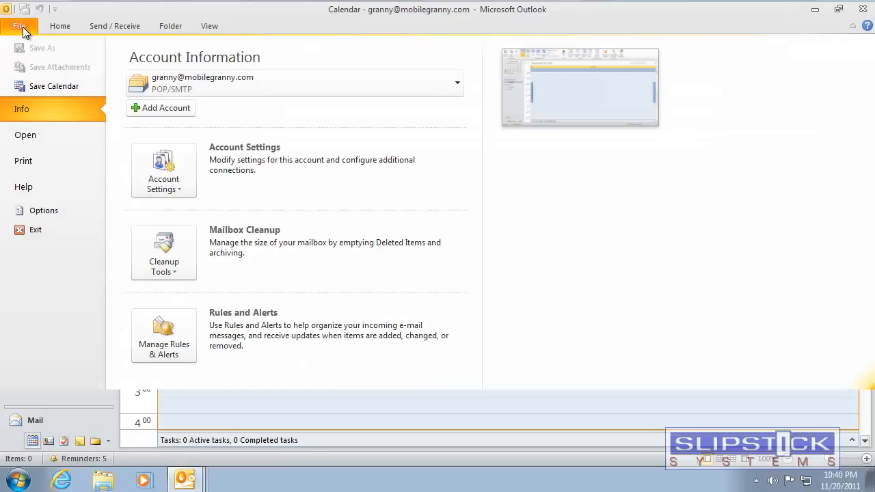
{"action": "mouse_move", "coordinate": [41, 212]}
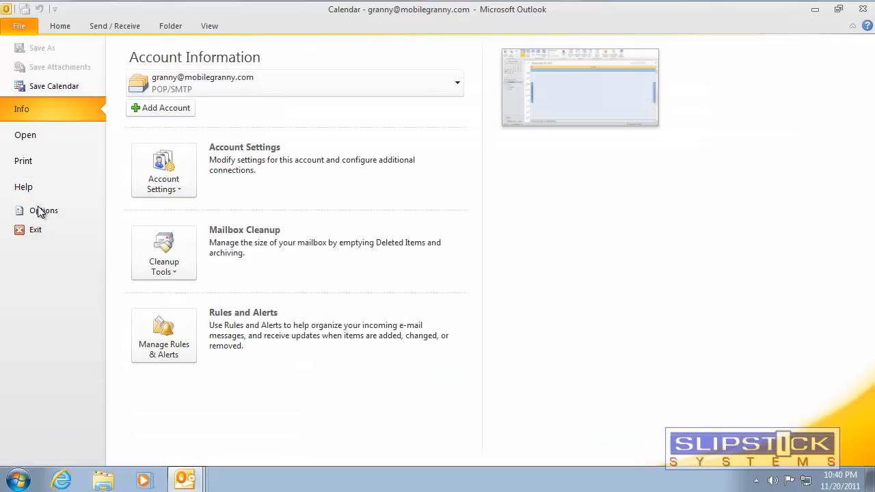
{"action": "left_click", "coordinate": [43, 211]}
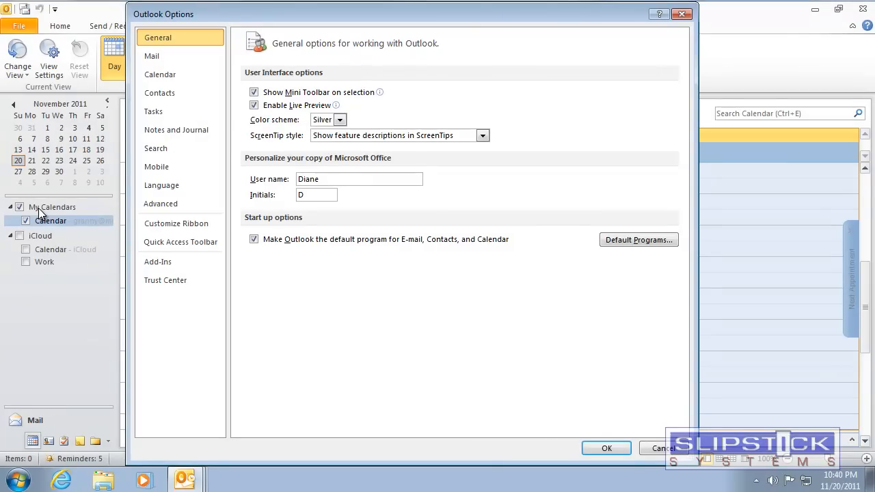
{"action": "left_click", "coordinate": [176, 223]}
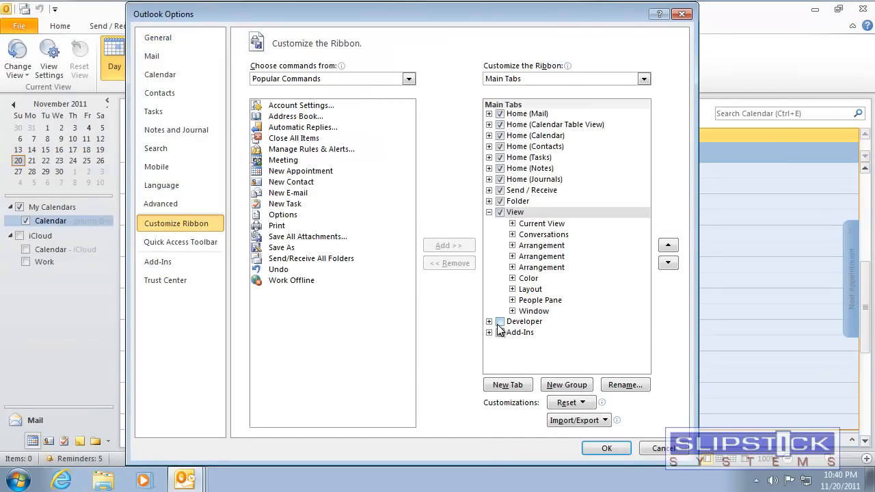
{"action": "left_click", "coordinate": [500, 321]}
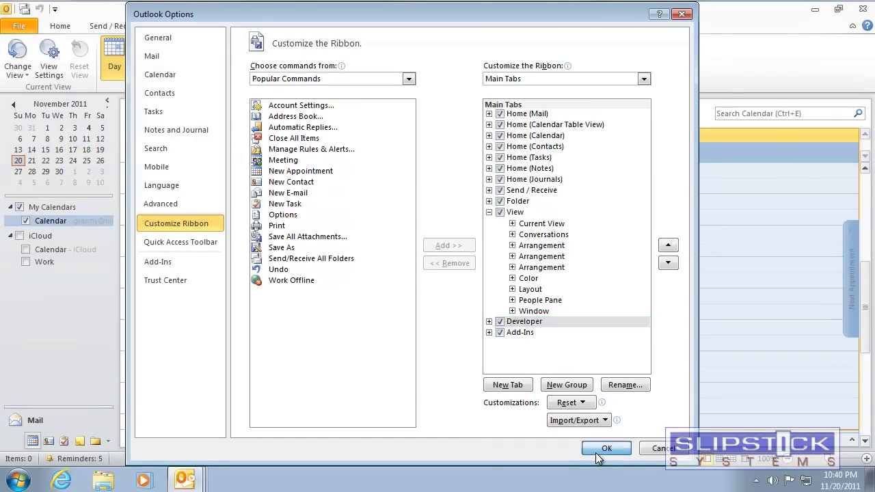
{"action": "left_click", "coordinate": [606, 448]}
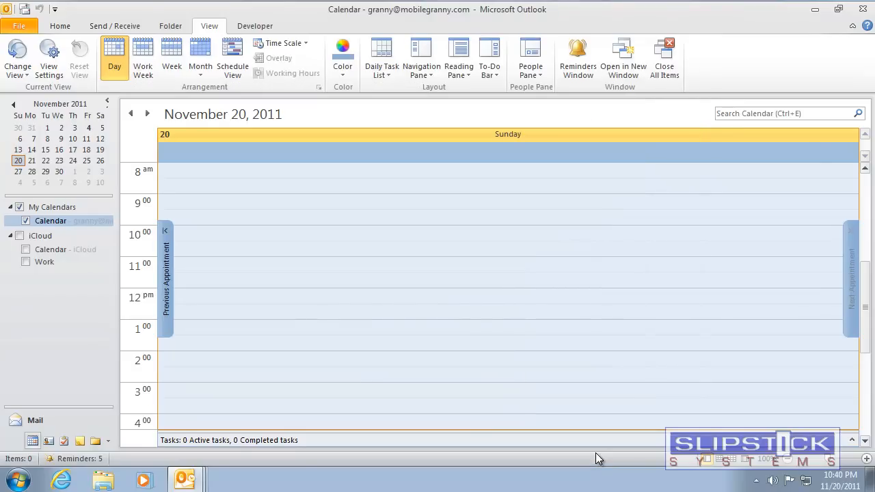
{"action": "mouse_move", "coordinate": [239, 192]}
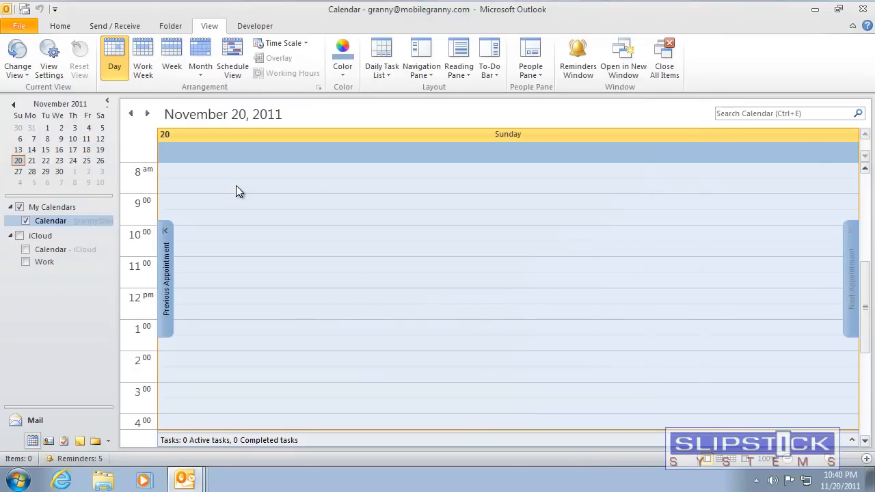
{"action": "left_click", "coordinate": [61, 25]}
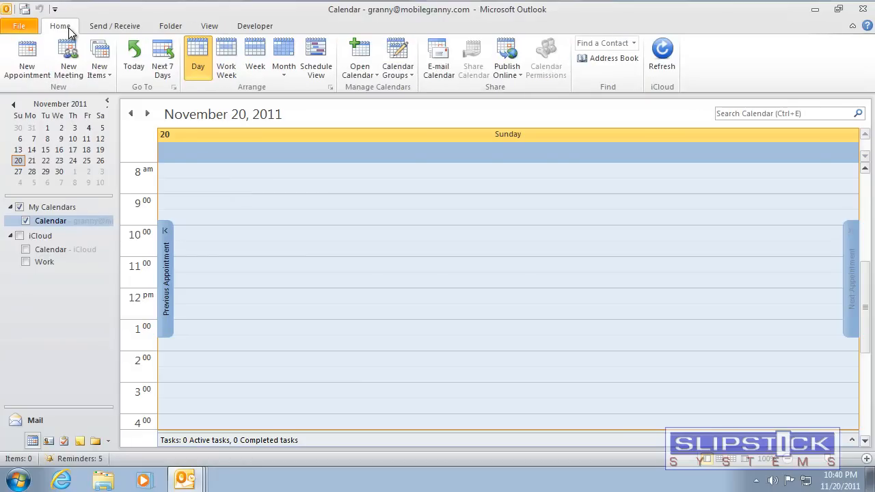
{"action": "mouse_move", "coordinate": [27, 57]}
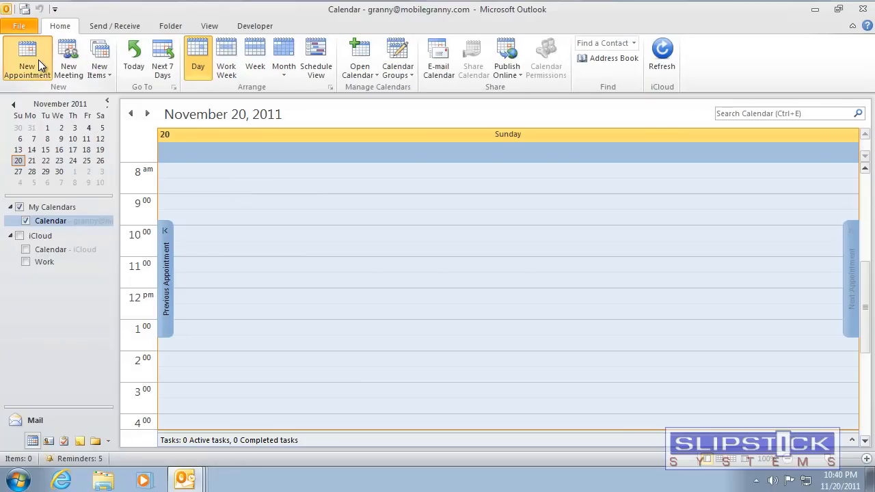
Create a new appointment with Show As set to Free and show the Developer tools.
{"action": "left_click", "coordinate": [28, 58]}
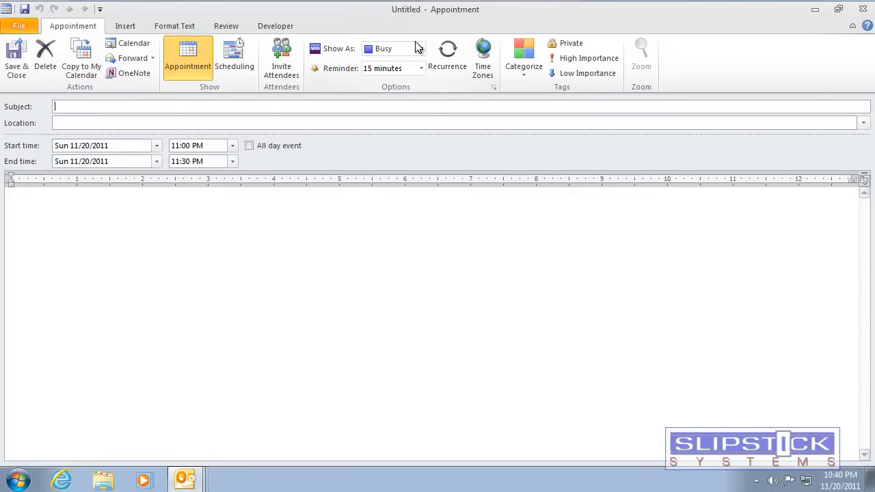
{"action": "left_click", "coordinate": [421, 48]}
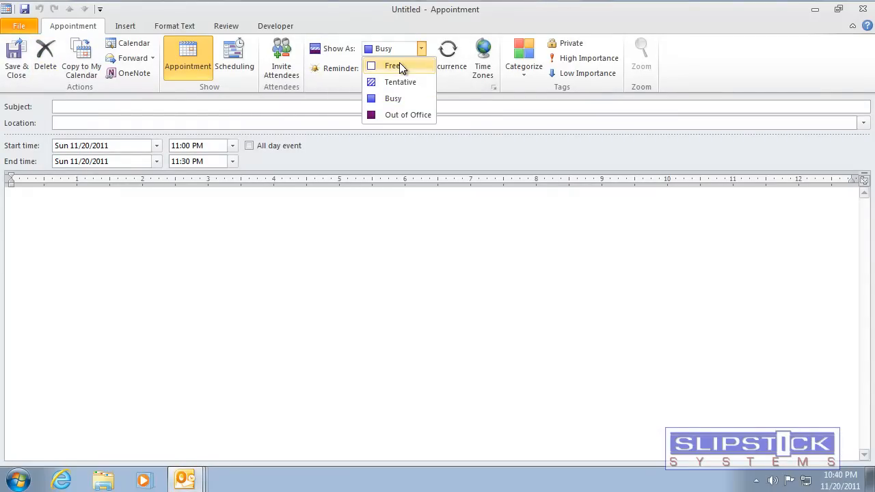
{"action": "left_click", "coordinate": [394, 65]}
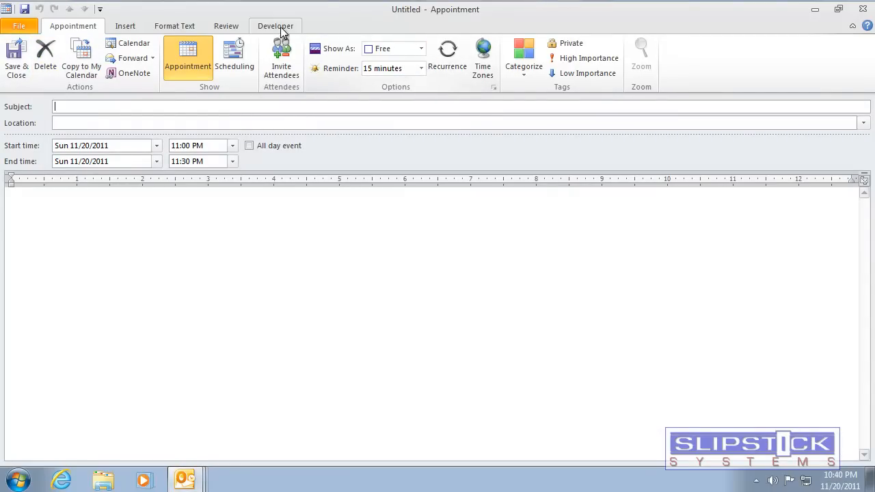
{"action": "left_click", "coordinate": [276, 24]}
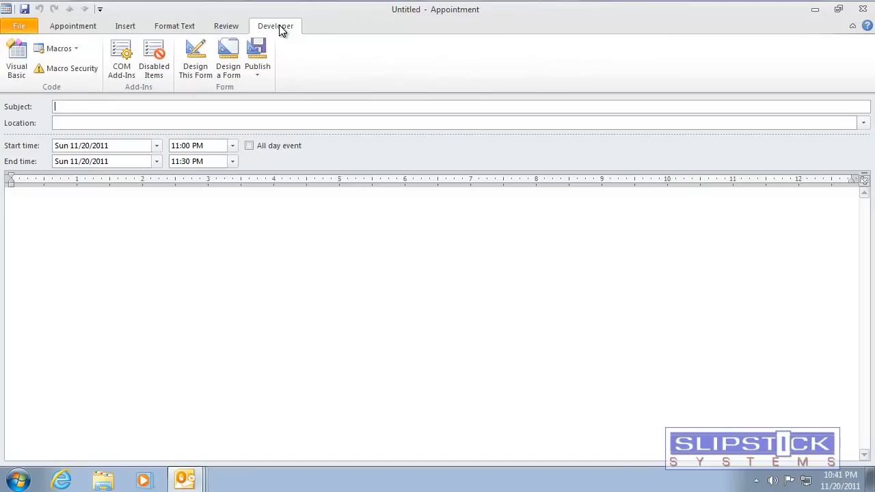
Publish the appointment as a custom form named 'Free Time'.
{"action": "left_click", "coordinate": [257, 58]}
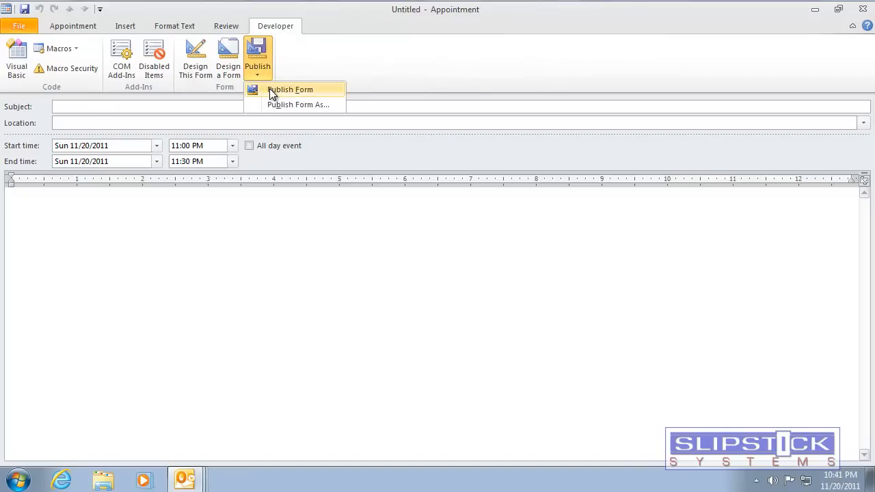
{"action": "left_click", "coordinate": [298, 104]}
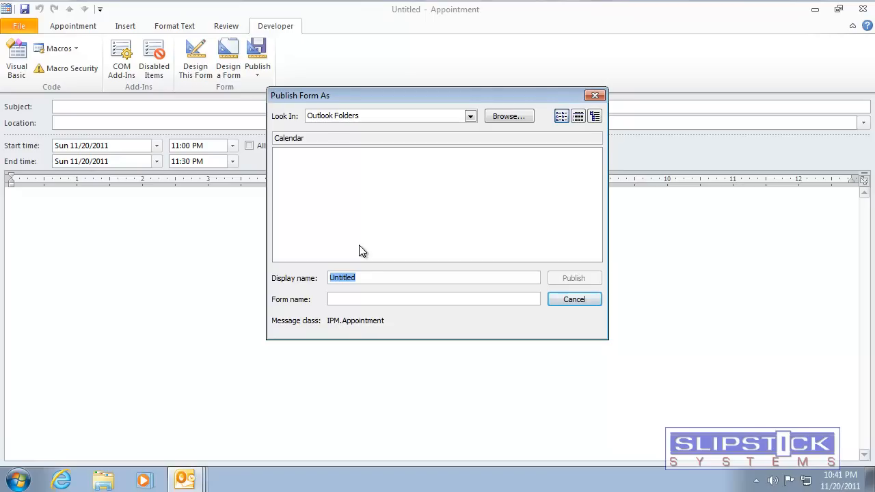
{"action": "type", "text": "Fr"}
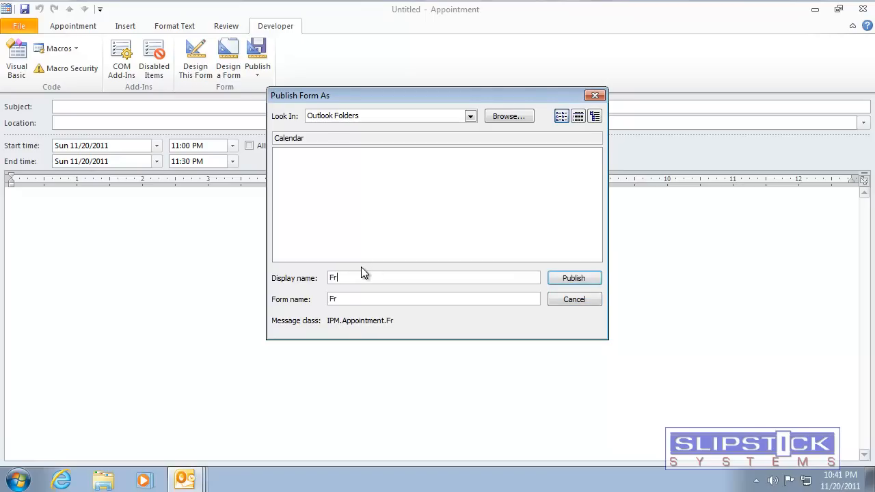
{"action": "type", "text": "ee Time"}
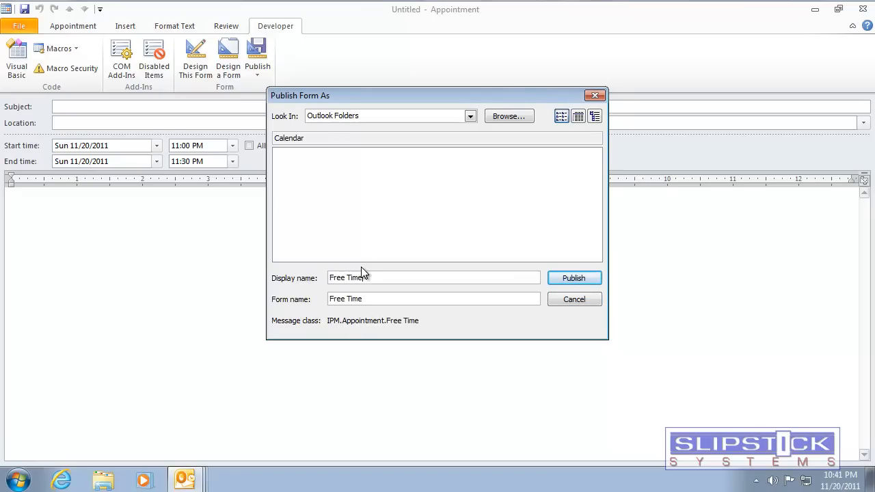
{"action": "left_click", "coordinate": [574, 279]}
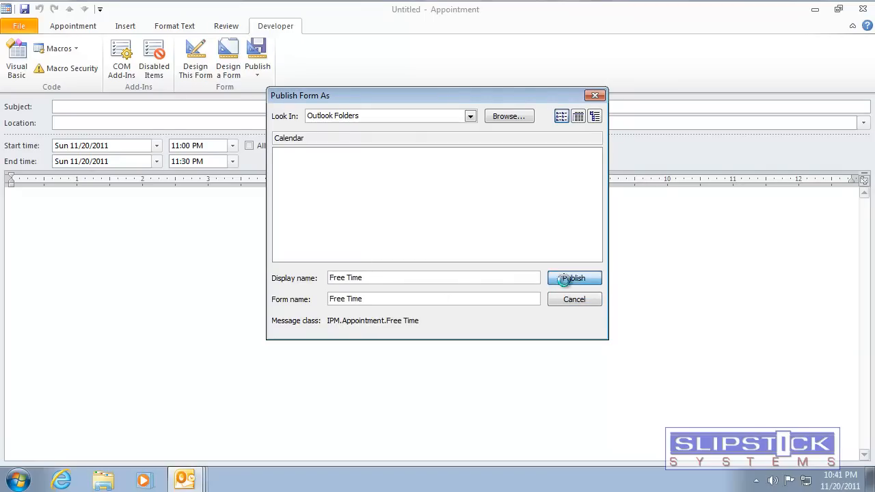
Close the appointment without saving it.
{"action": "left_click", "coordinate": [573, 279]}
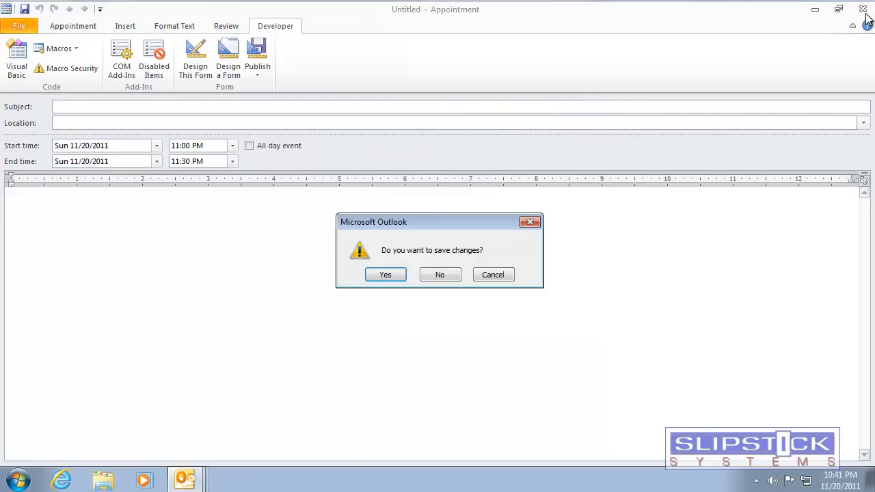
{"action": "left_click", "coordinate": [441, 274]}
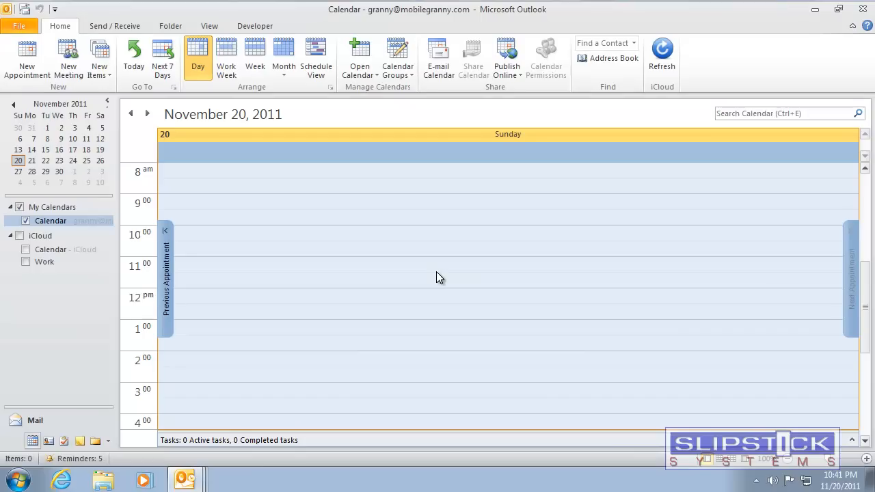
{"action": "mouse_move", "coordinate": [93, 227]}
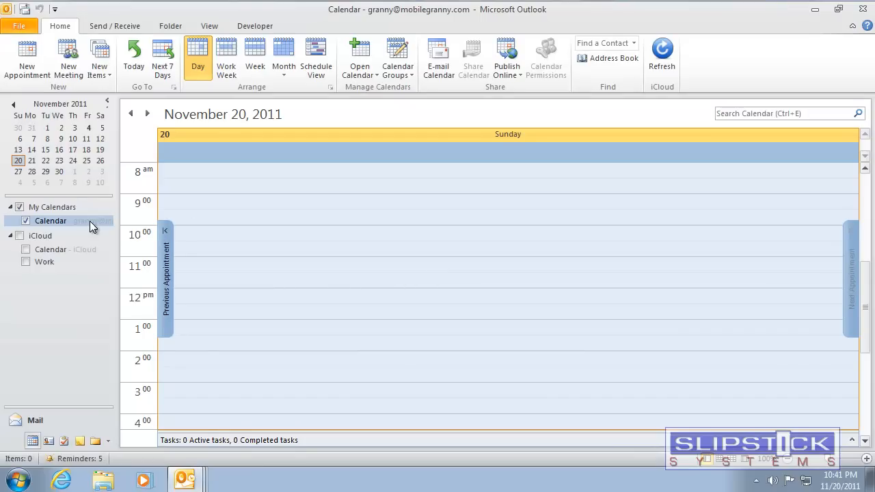
Set the Calendar folder to post new items with the Free Time form, then start a new appointment.
{"action": "right_click", "coordinate": [50, 220]}
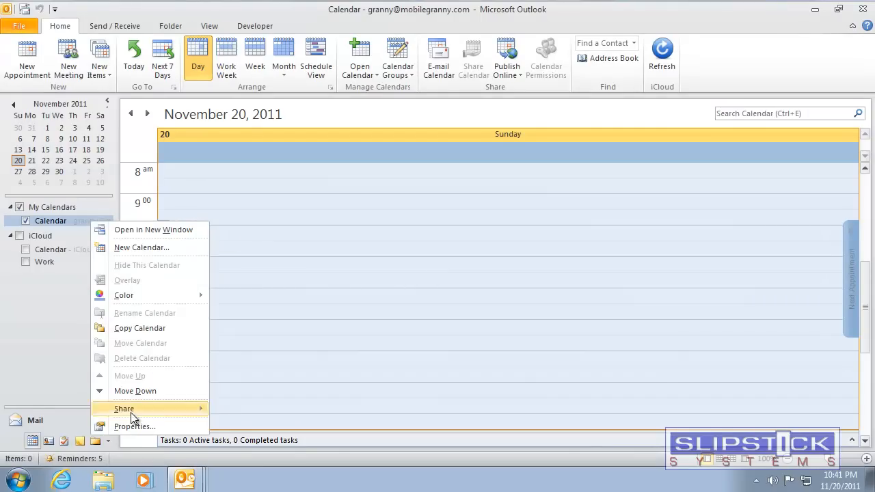
{"action": "left_click", "coordinate": [134, 426]}
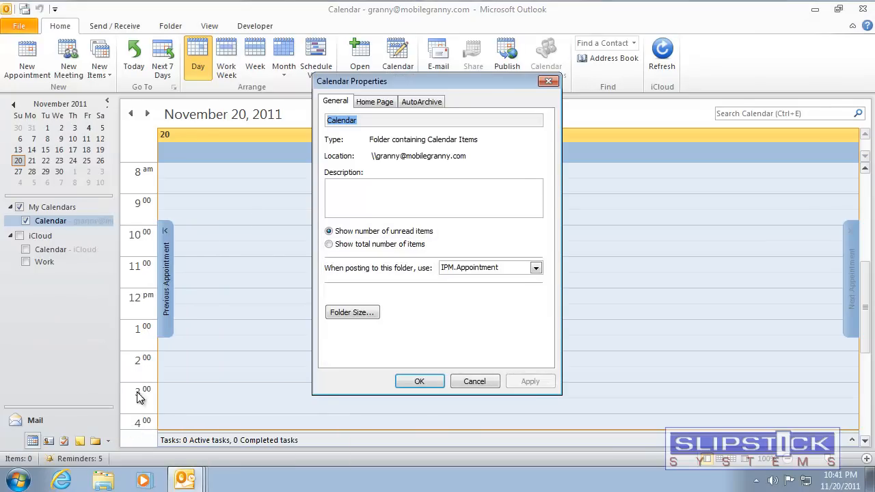
{"action": "left_click", "coordinate": [536, 266]}
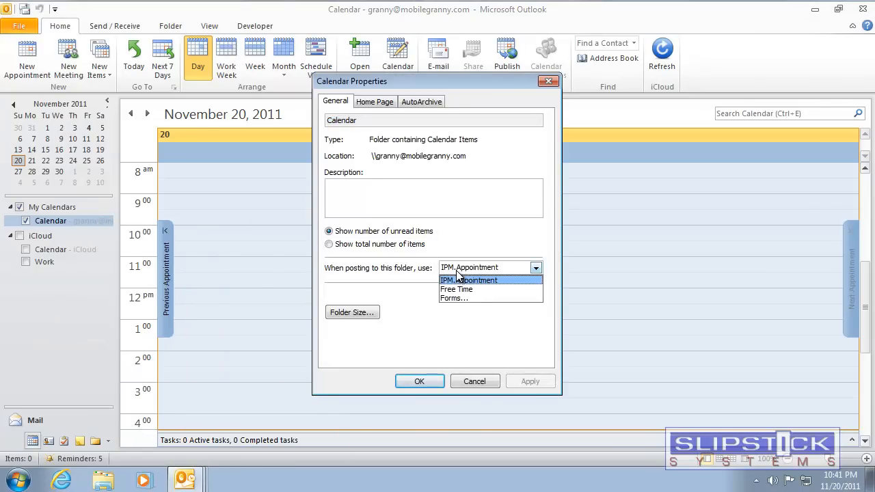
{"action": "left_click", "coordinate": [457, 290]}
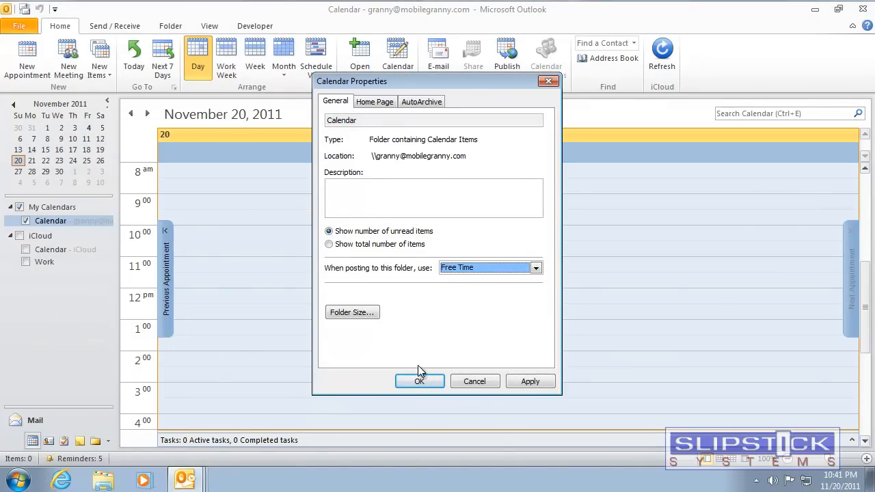
{"action": "left_click", "coordinate": [418, 381]}
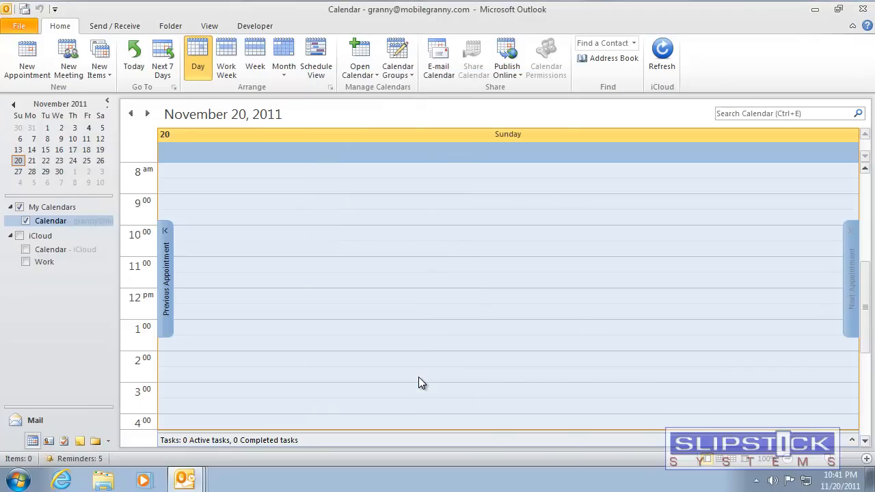
{"action": "mouse_move", "coordinate": [27, 57]}
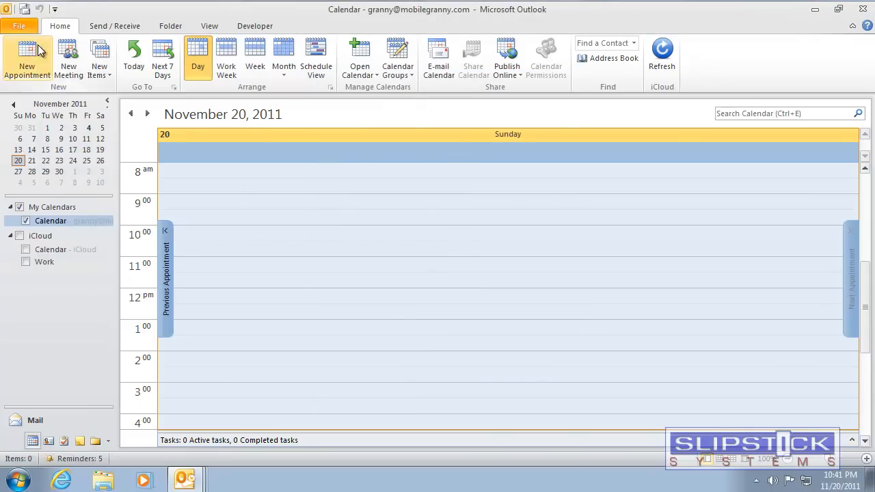
{"action": "left_click", "coordinate": [27, 57]}
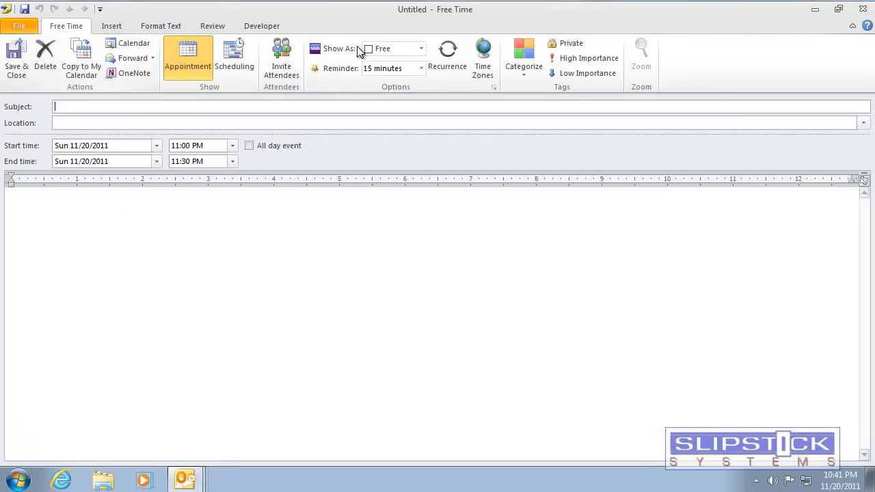